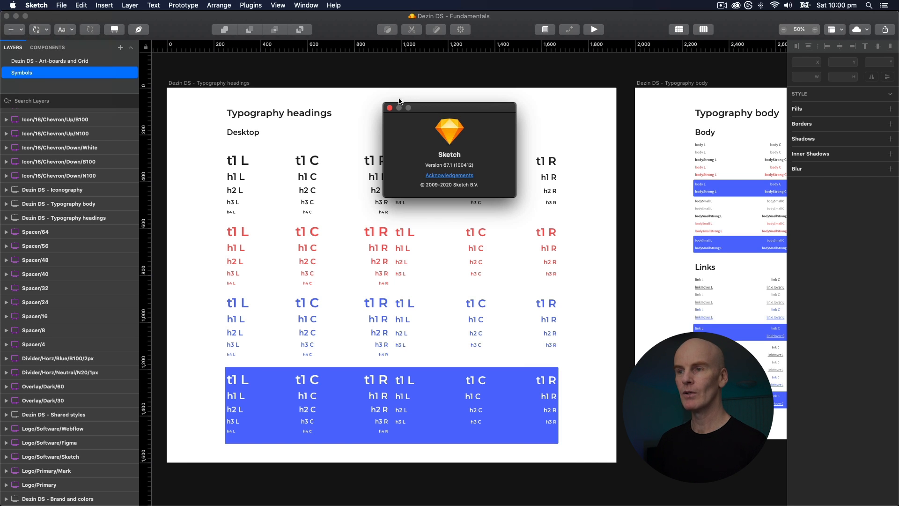
- Close the About Sketch window confirming version 67.1
click(389, 106)
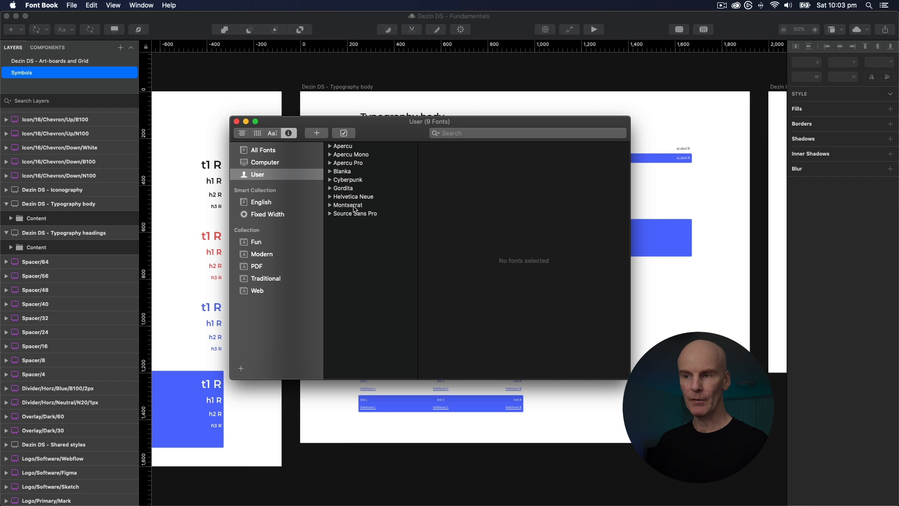
- Inspect Source Sans Pro's details in the User collection, then clear the selection
click(355, 213)
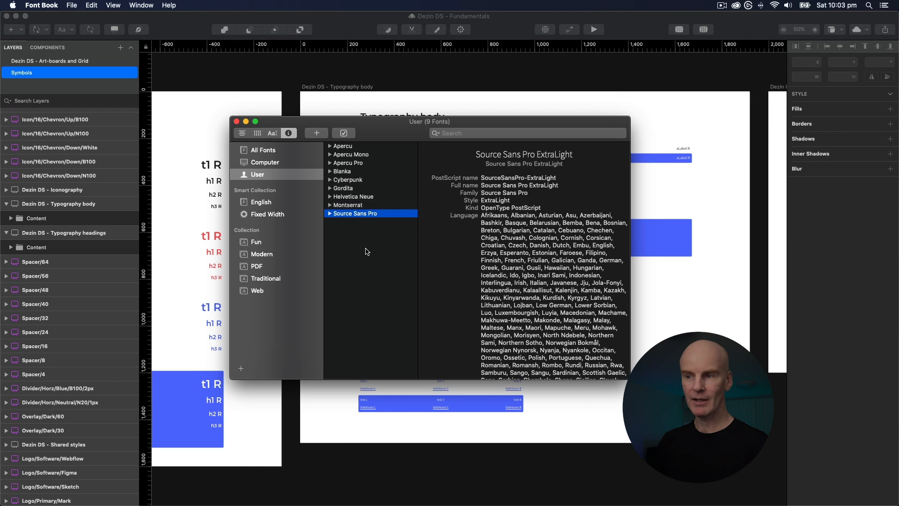
click(356, 212)
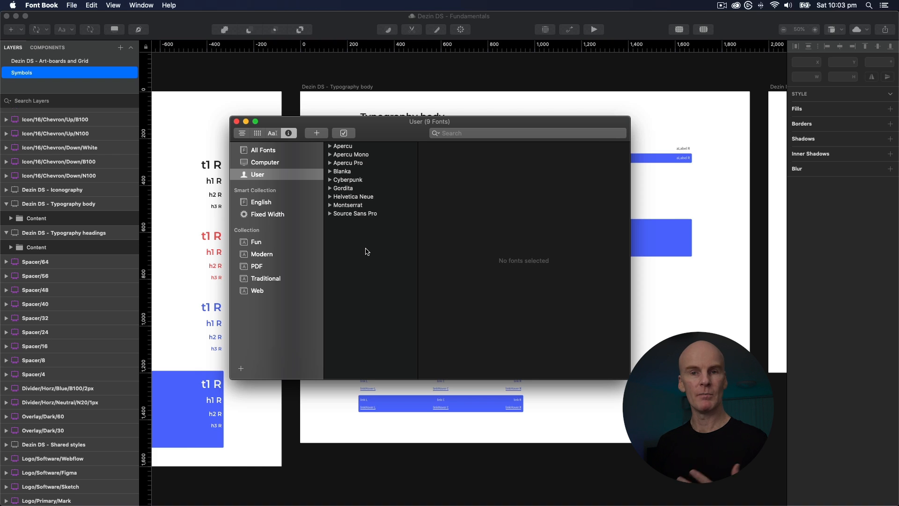
mouse_move(301, 76)
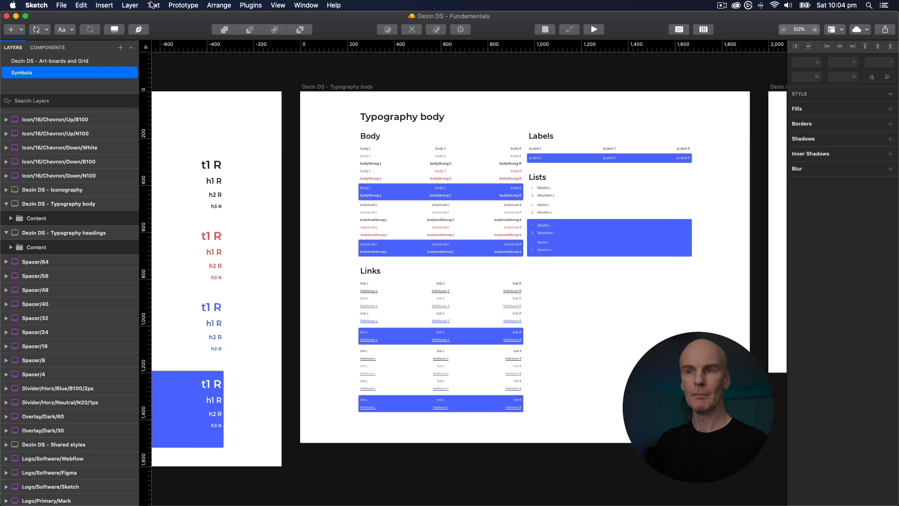
- In Document Fonts, choose Embed In Document for Montserrat
click(154, 6)
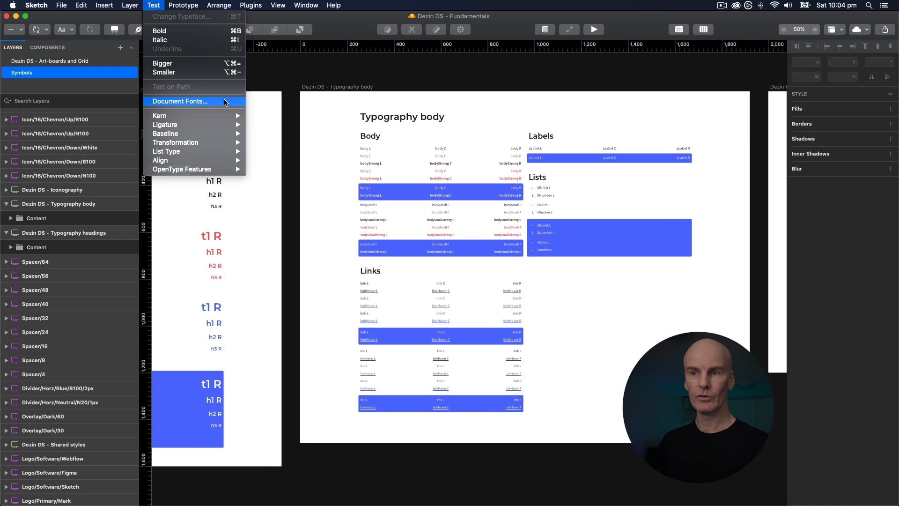
click(180, 101)
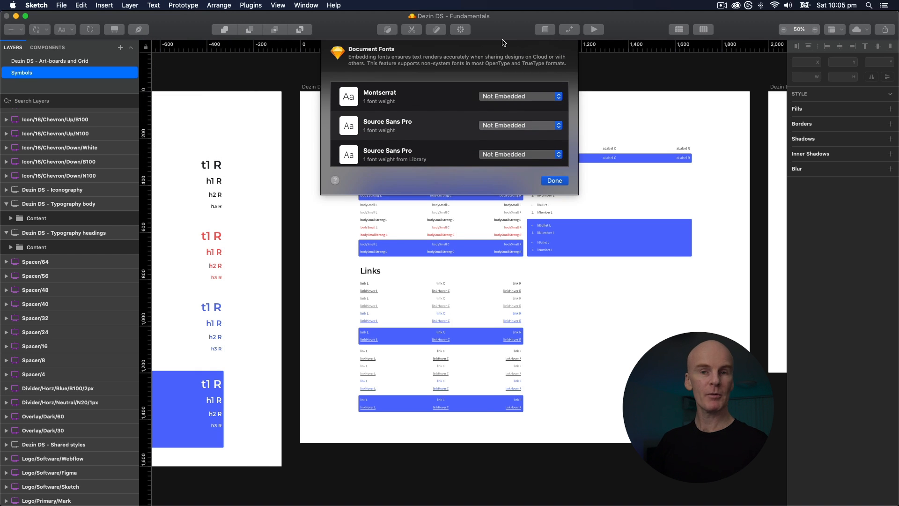
mouse_move(373, 63)
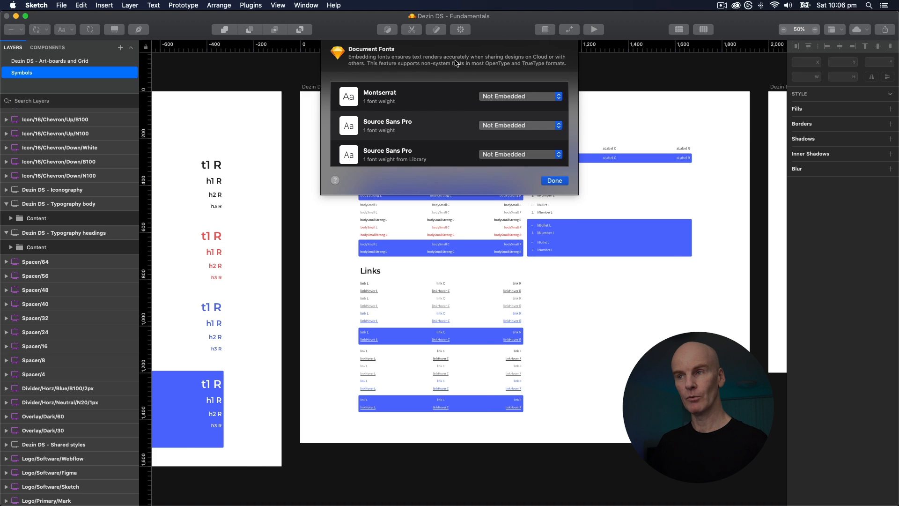
mouse_move(528, 62)
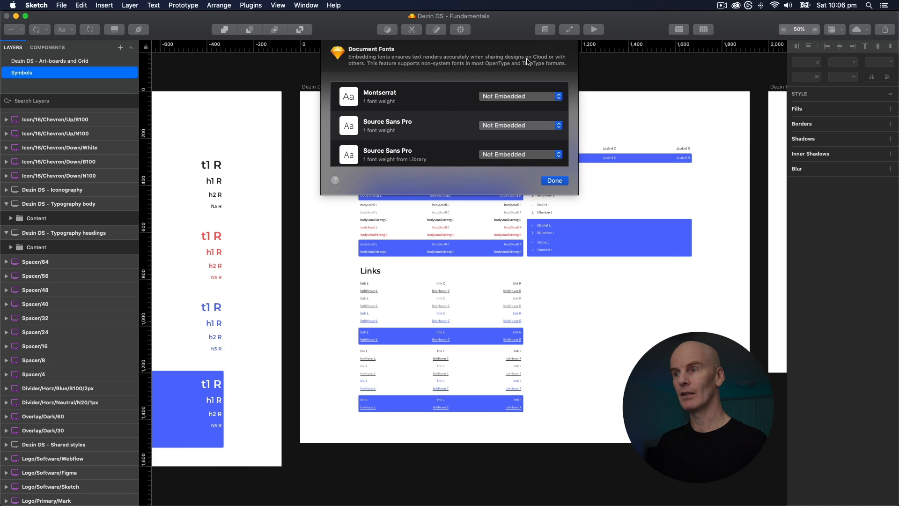
mouse_move(377, 70)
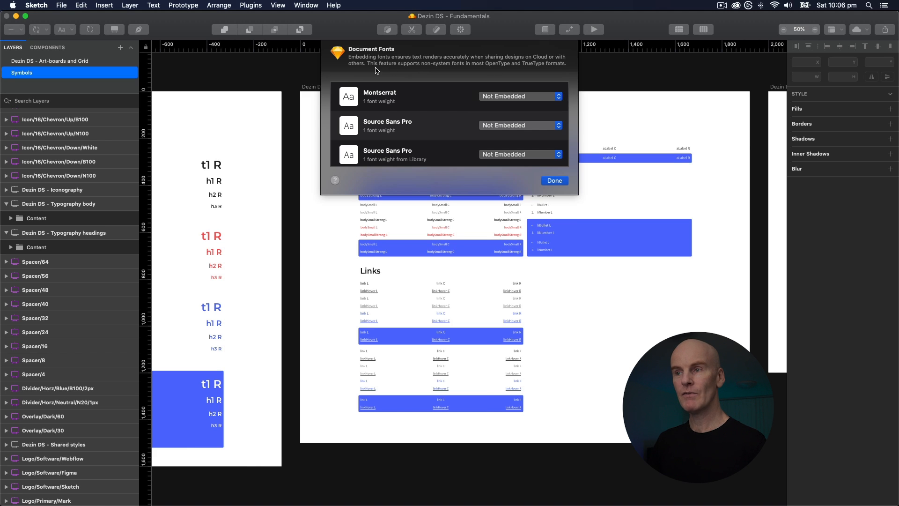
mouse_move(494, 70)
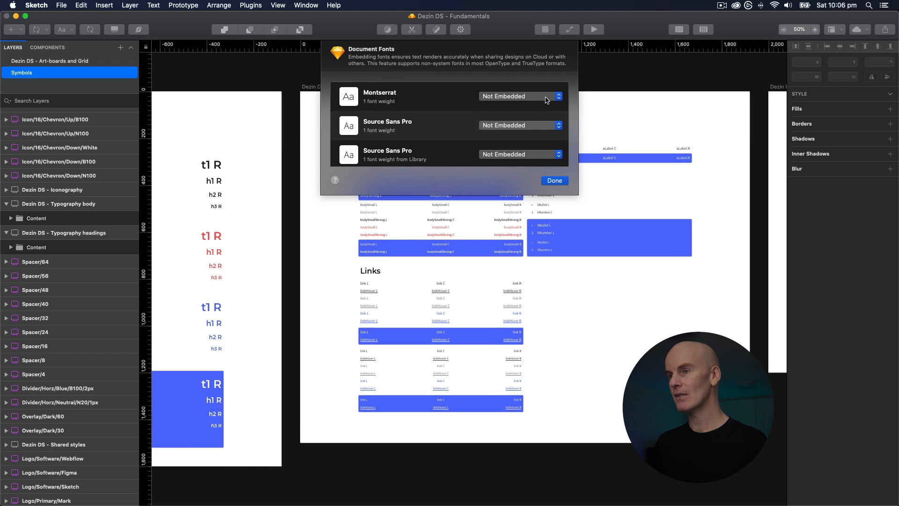
click(520, 95)
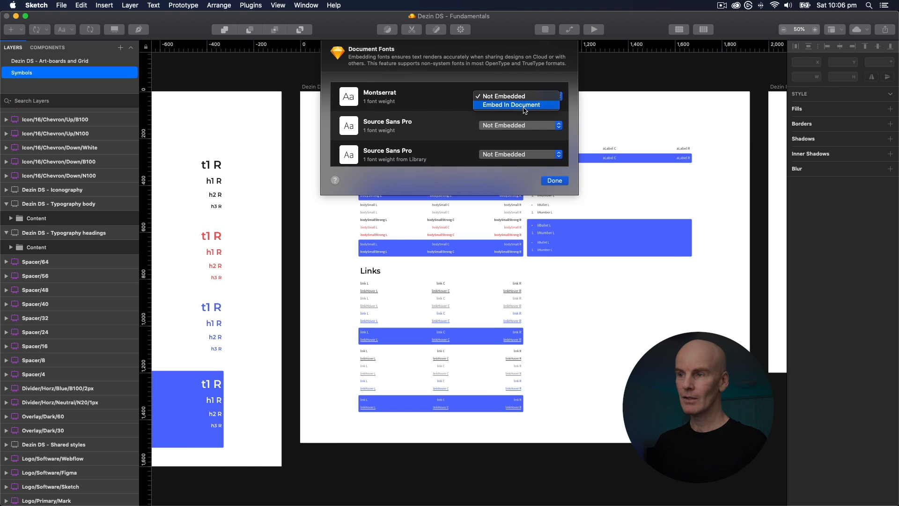
mouse_move(542, 107)
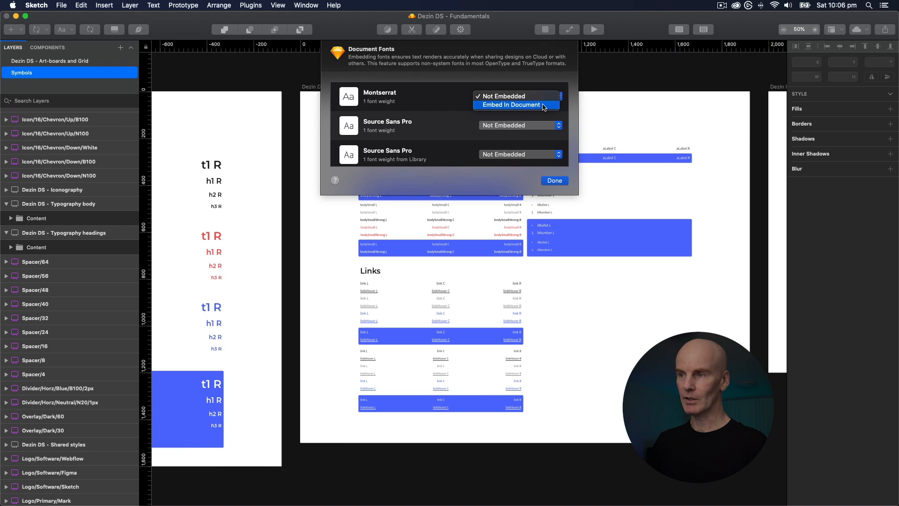
click(514, 104)
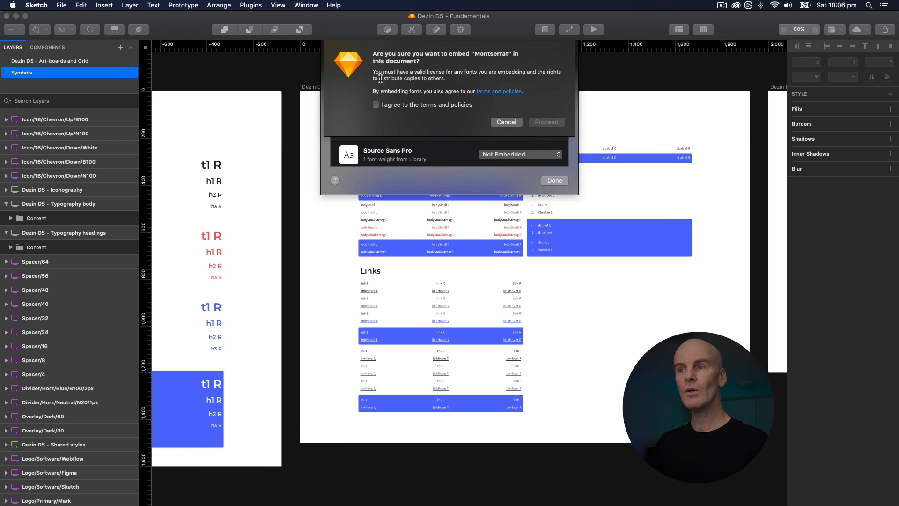
mouse_move(507, 79)
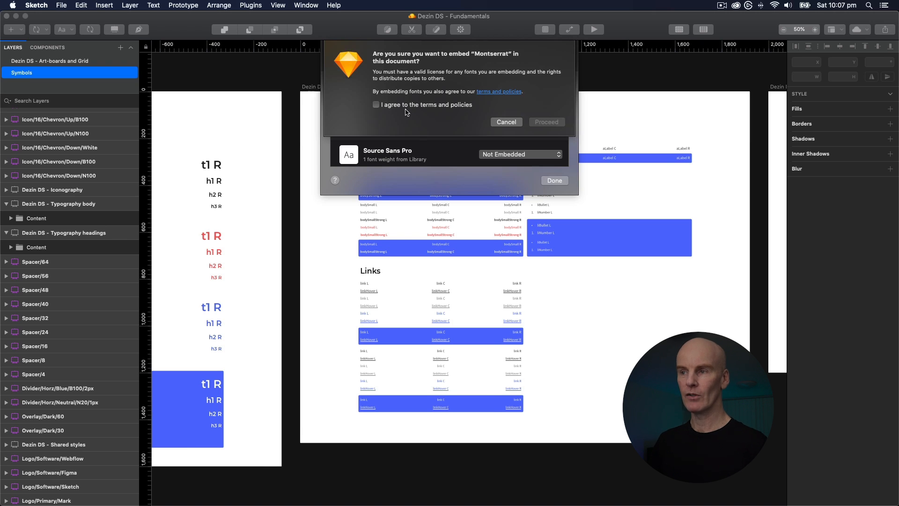
- Accept the terms and embed Montserrat and both Source Sans Pro fonts in Fundamentals
click(376, 104)
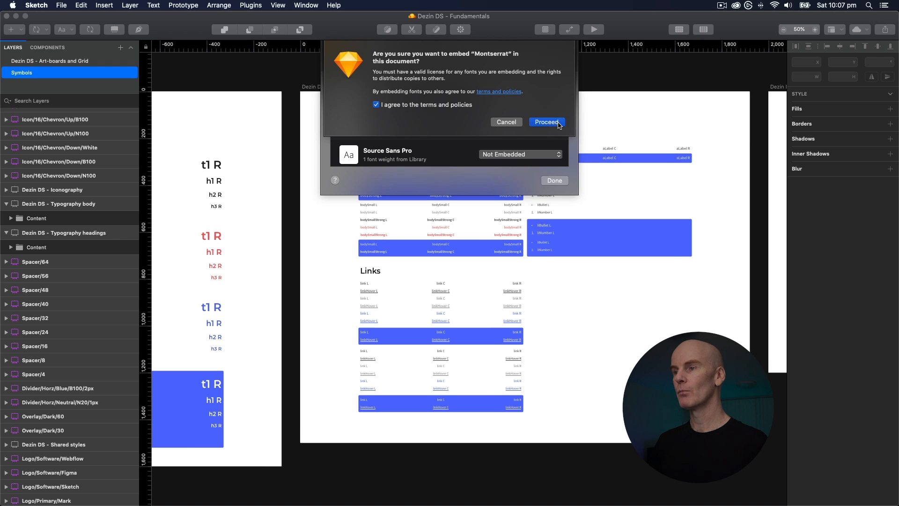
click(519, 126)
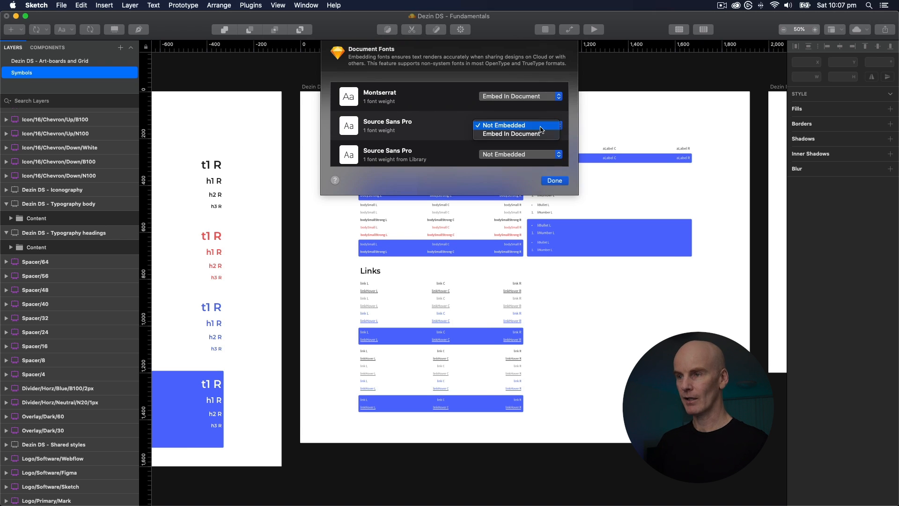
click(507, 134)
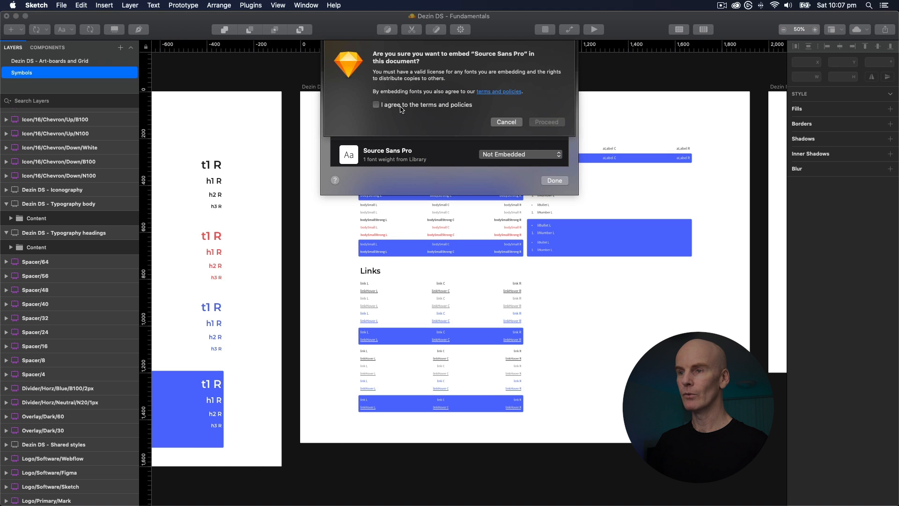
click(519, 154)
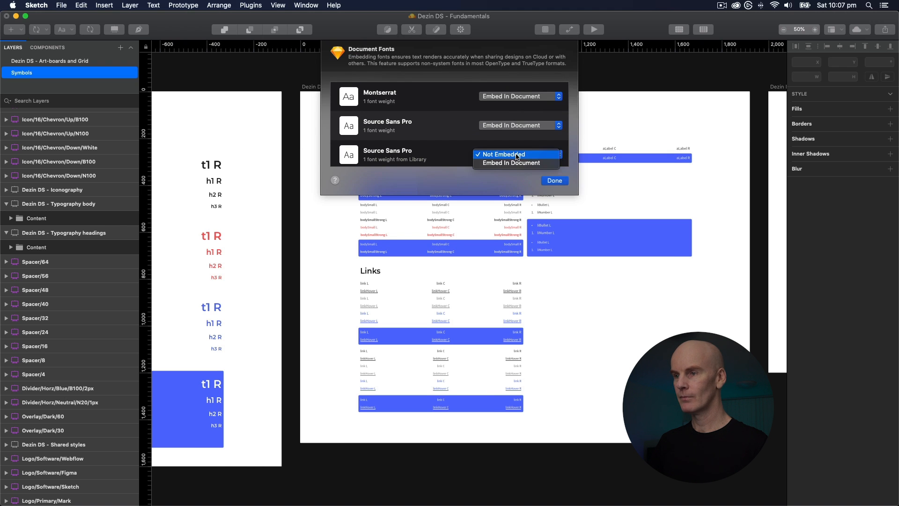
click(511, 163)
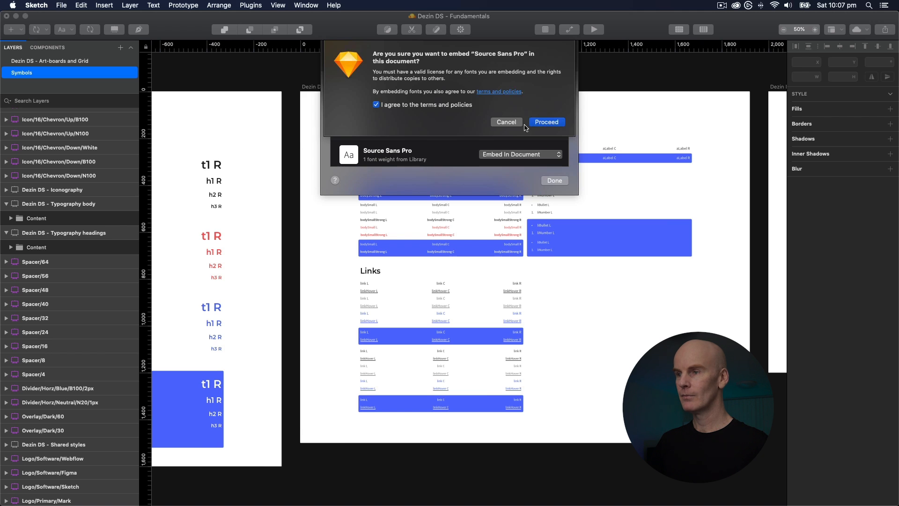
click(545, 121)
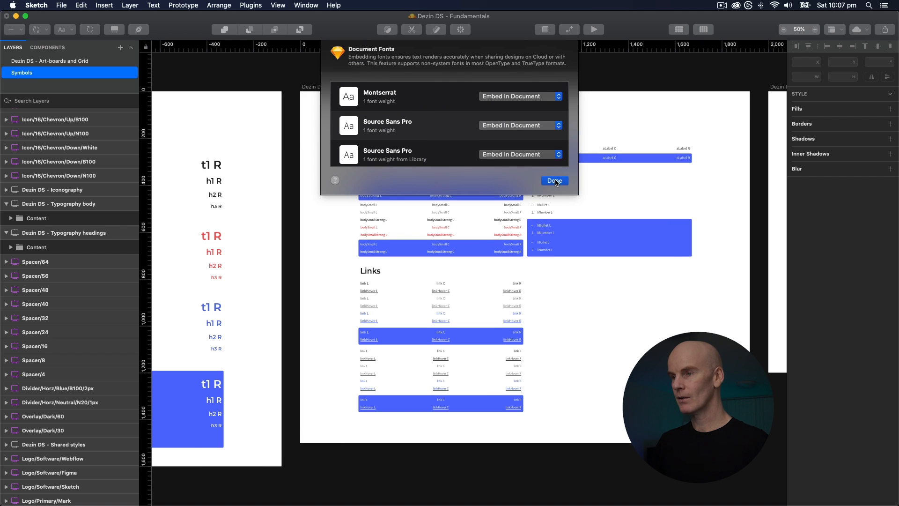
click(554, 180)
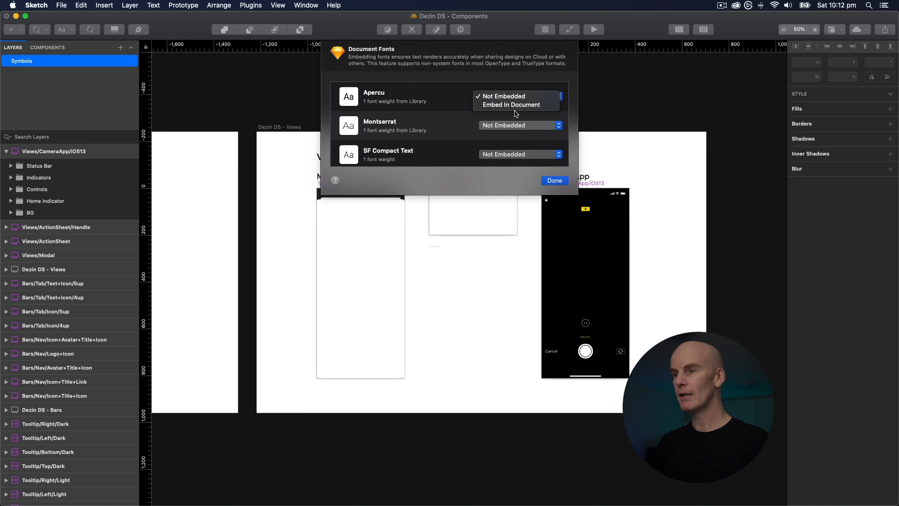
- Embed Apercu, Montserrat, SF Compact Text, both SF Pro Text entries and Source Sans Pro in Components
click(510, 104)
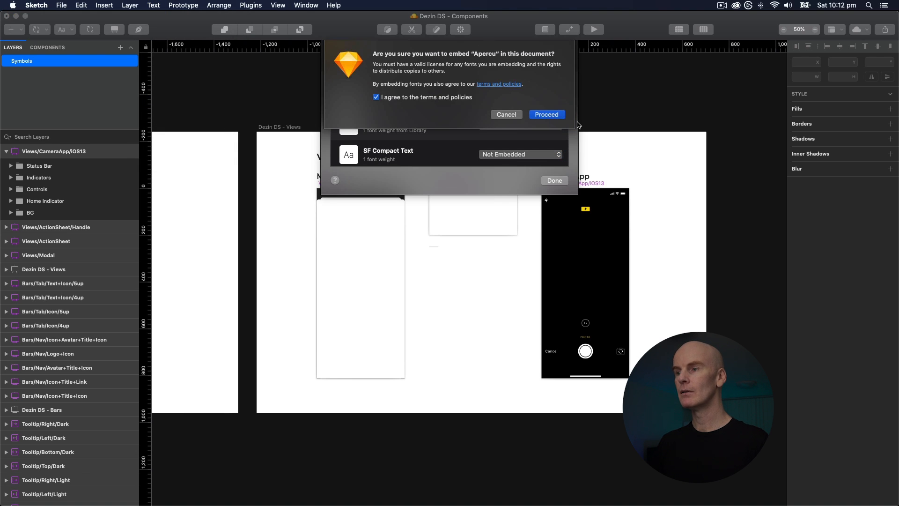
click(546, 115)
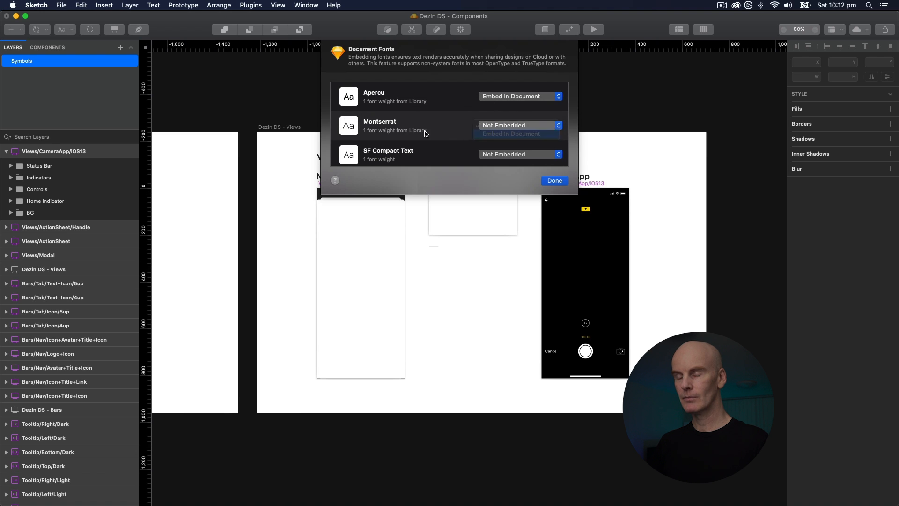
click(520, 119)
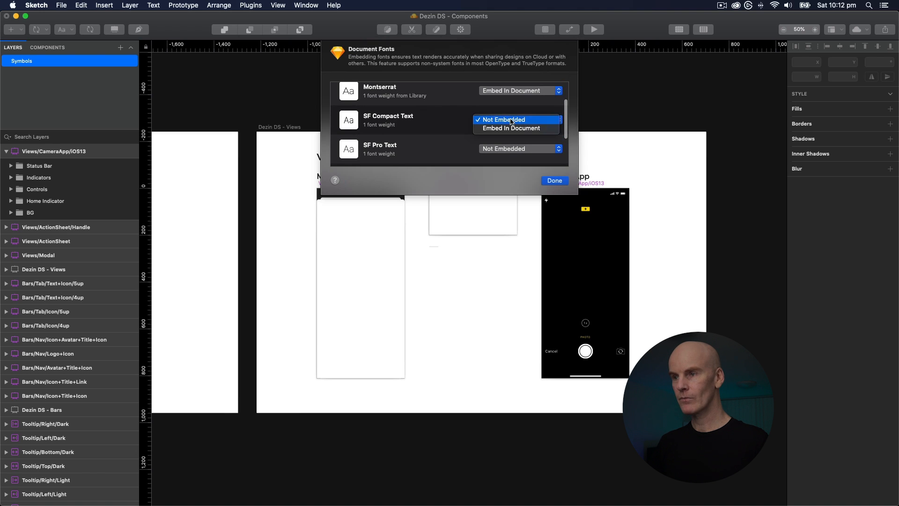
click(515, 128)
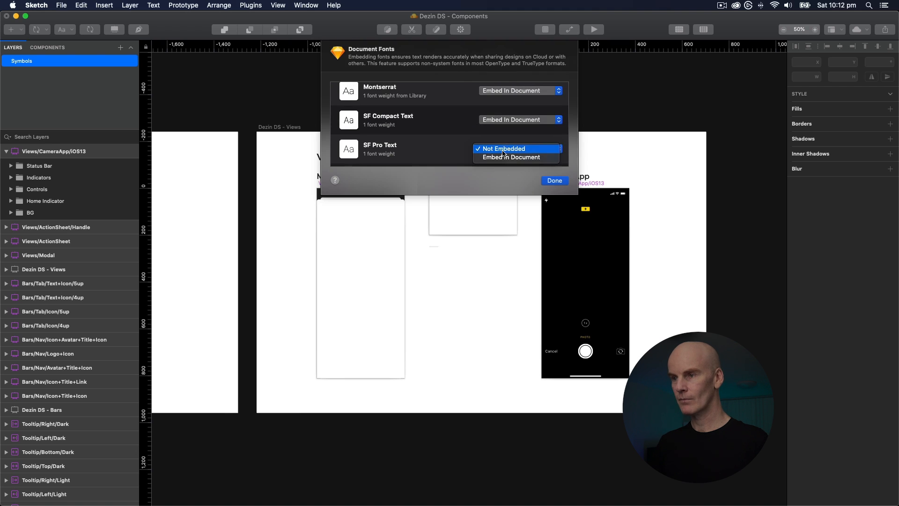
click(503, 149)
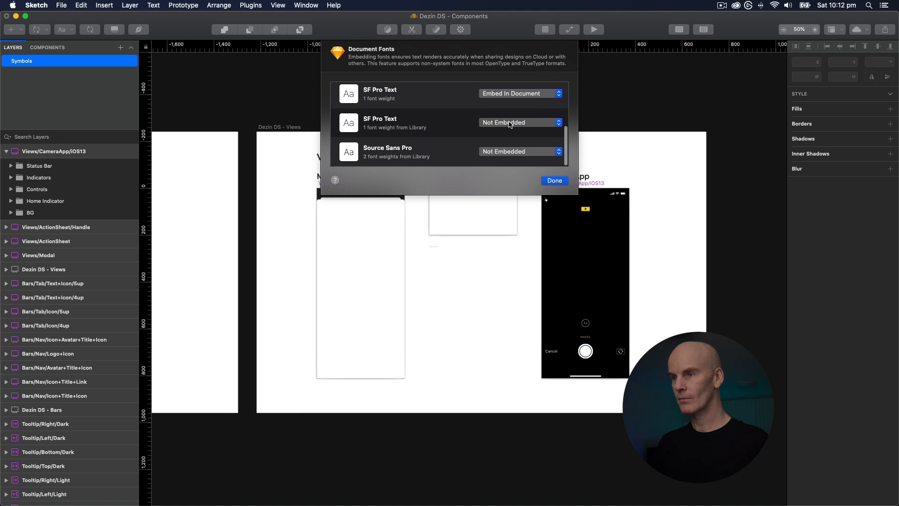
click(518, 122)
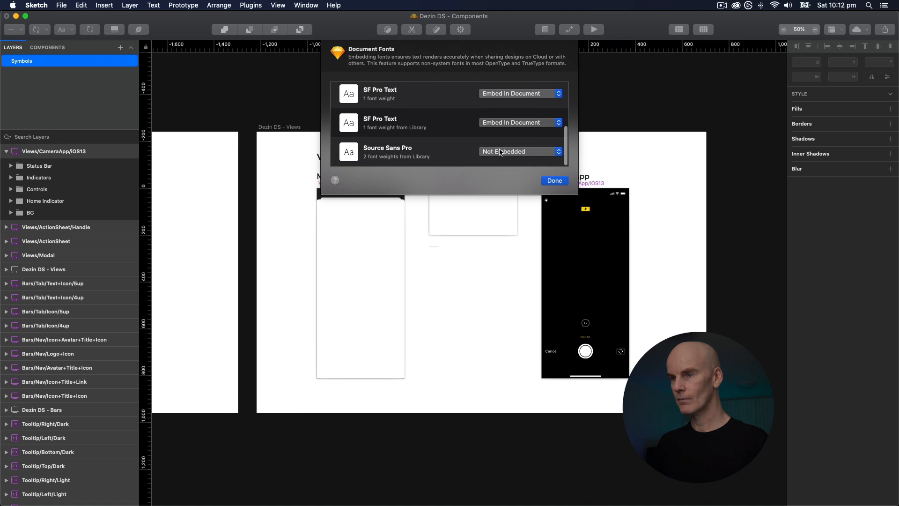
click(519, 152)
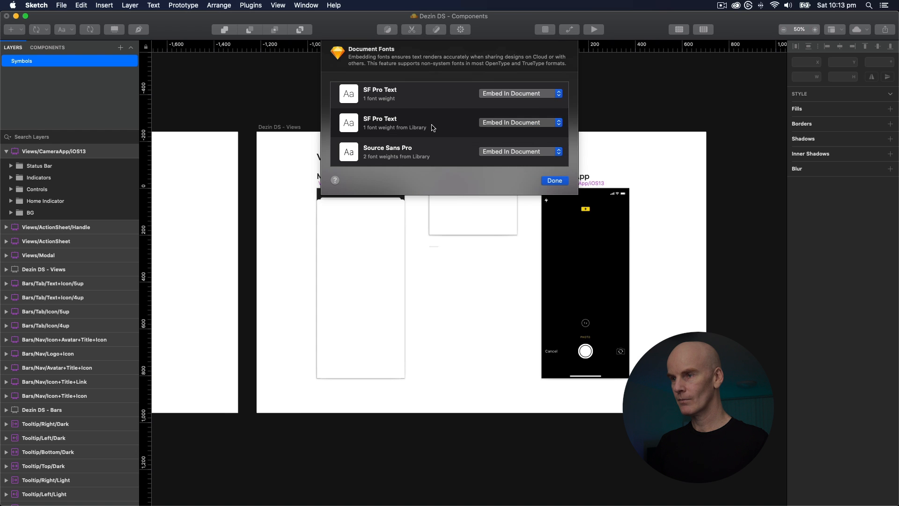
click(553, 180)
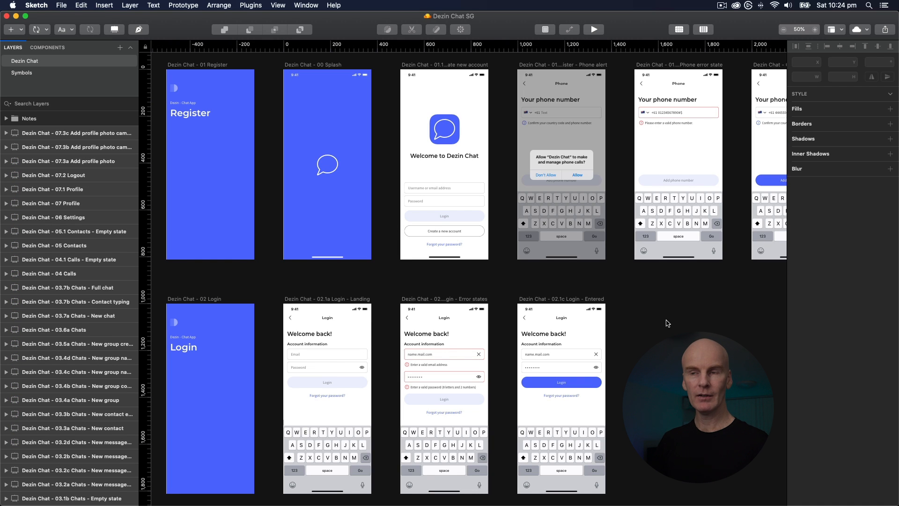
- In Dezin Chat SG's Document Fonts, embed SF Pro Display, SF Pro Text and Source Sans Pro
click(153, 5)
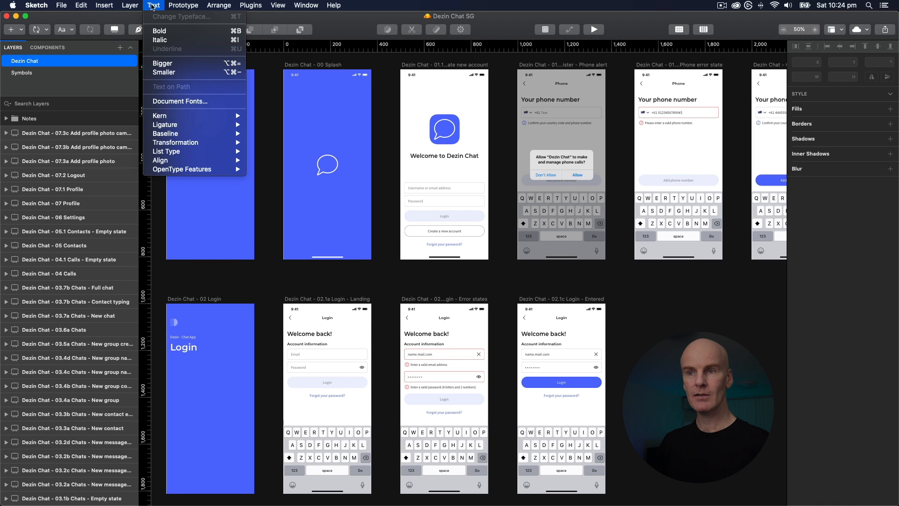
click(180, 101)
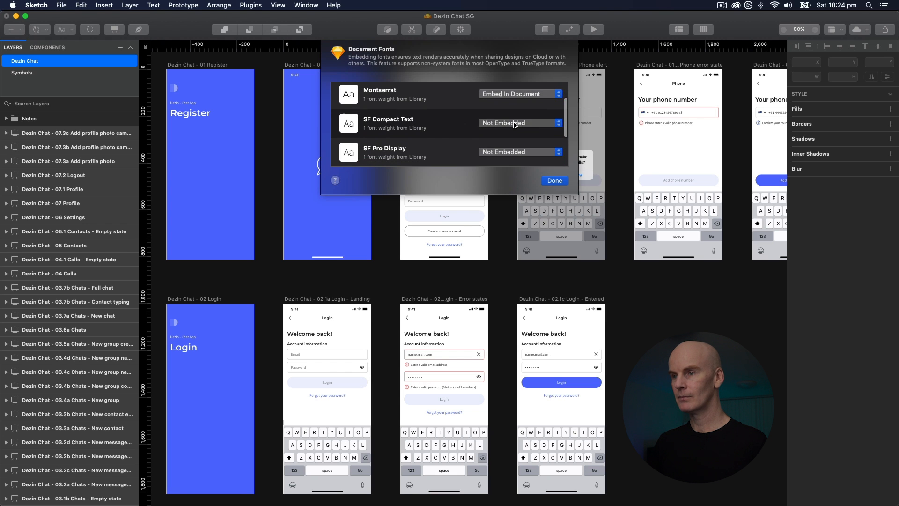
scroll(down, 3)
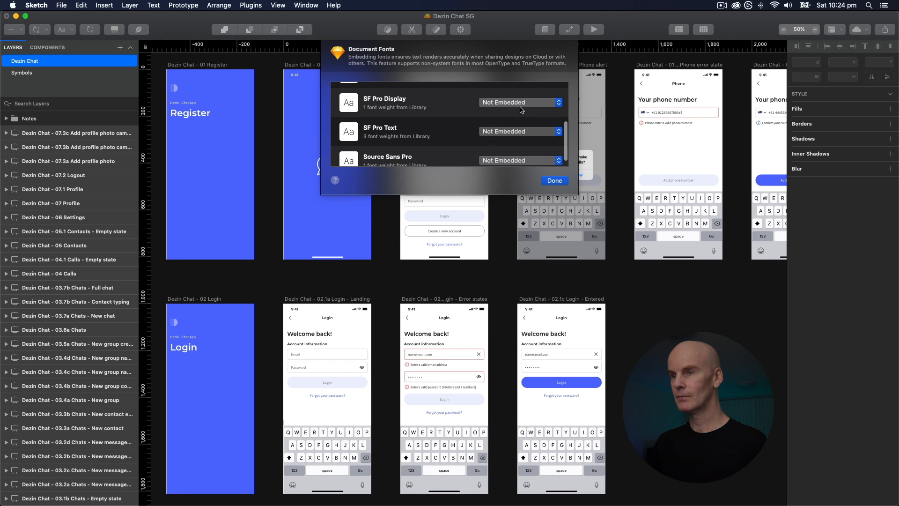
click(519, 102)
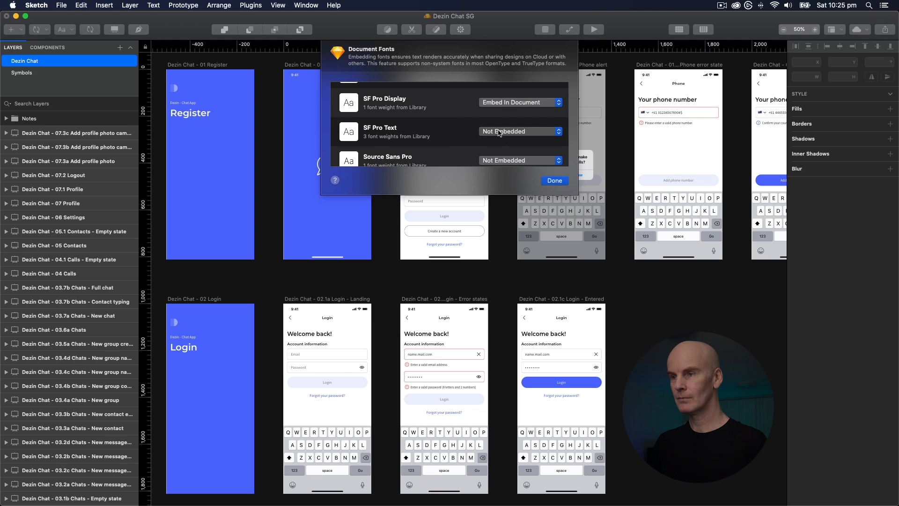
click(519, 132)
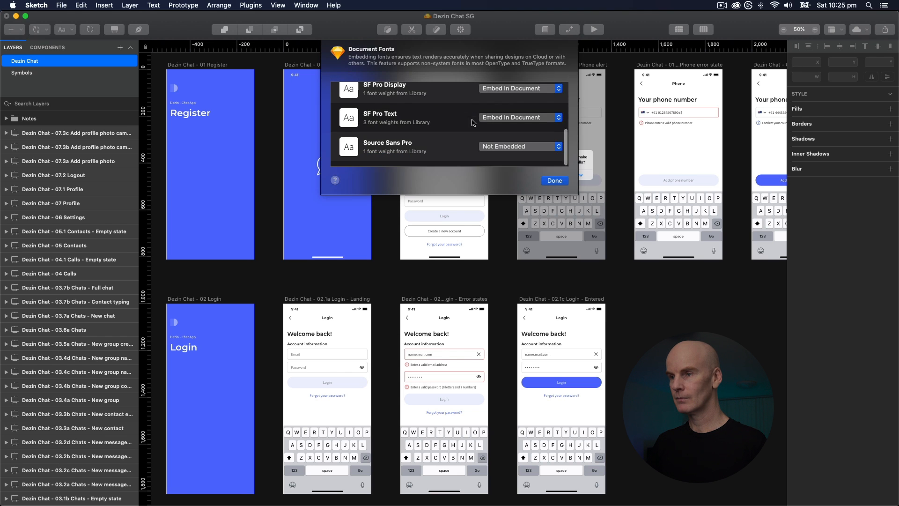
click(519, 146)
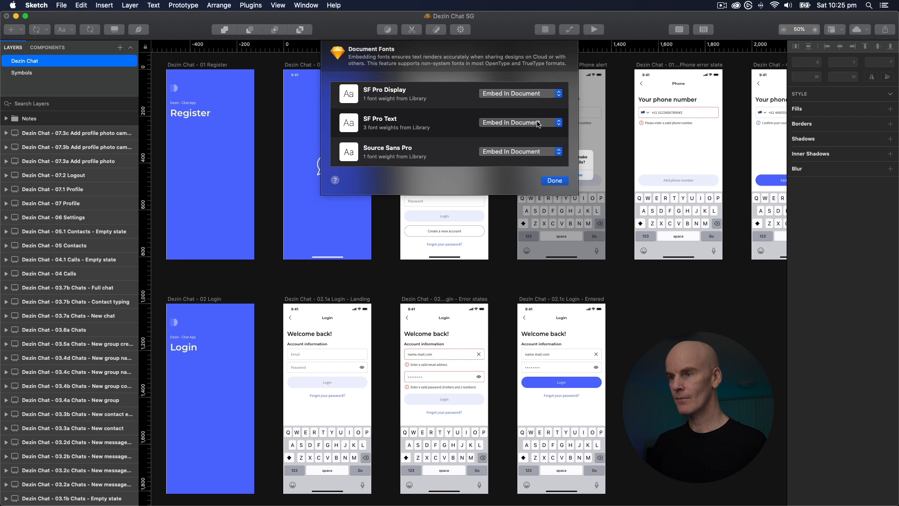
click(553, 180)
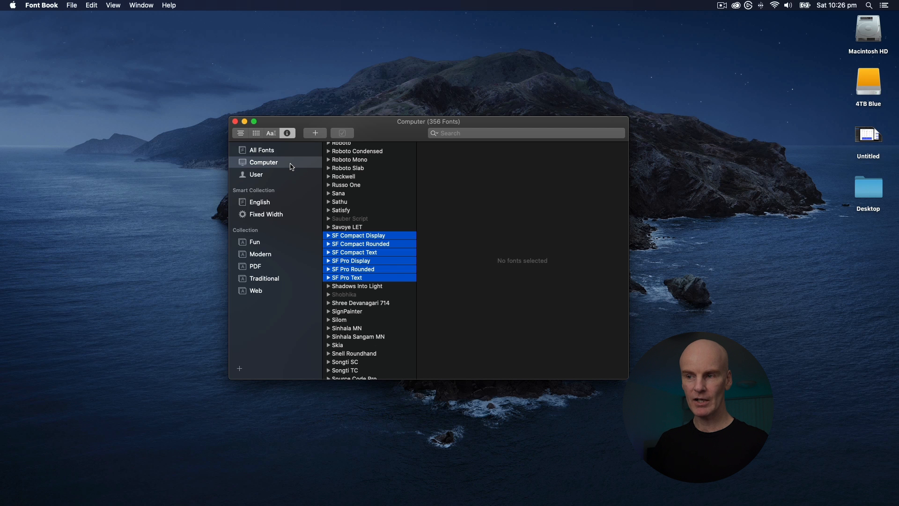
mouse_move(402, 239)
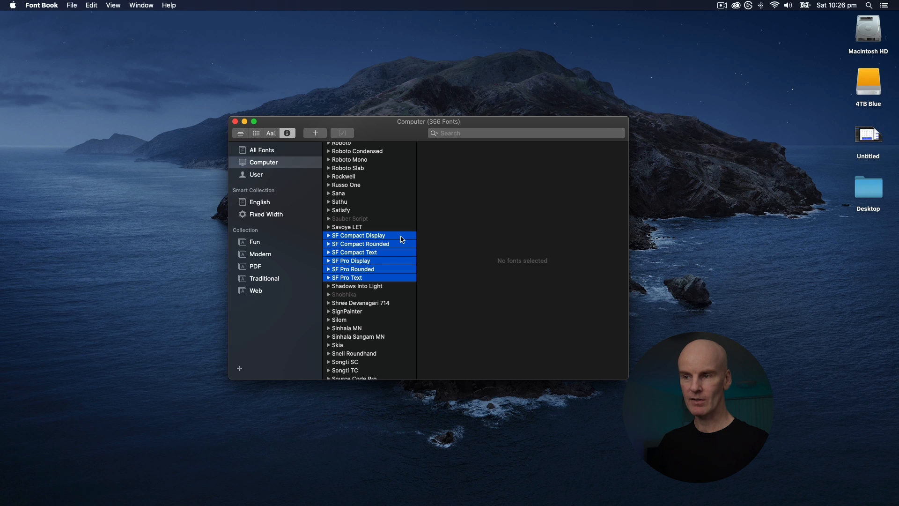
- Disable the selected SF Compact and SF Pro families in the Computer collection
right_click(359, 236)
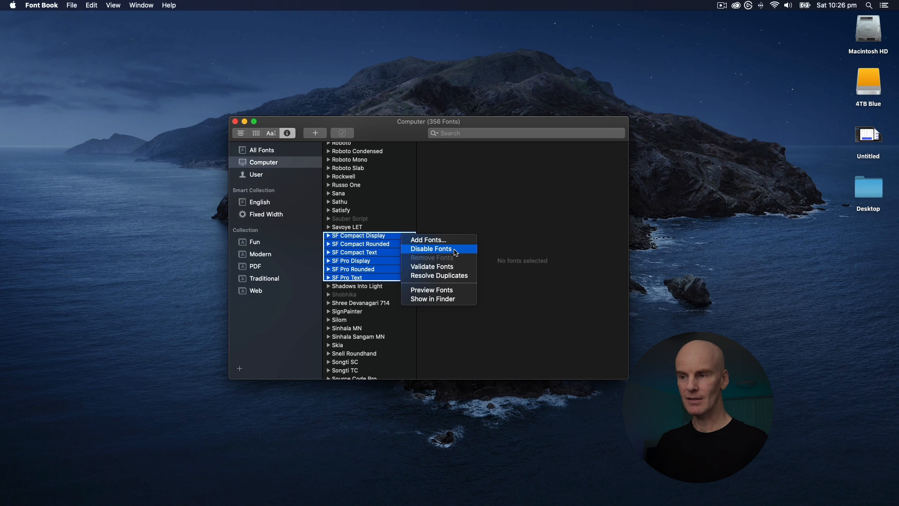
click(431, 248)
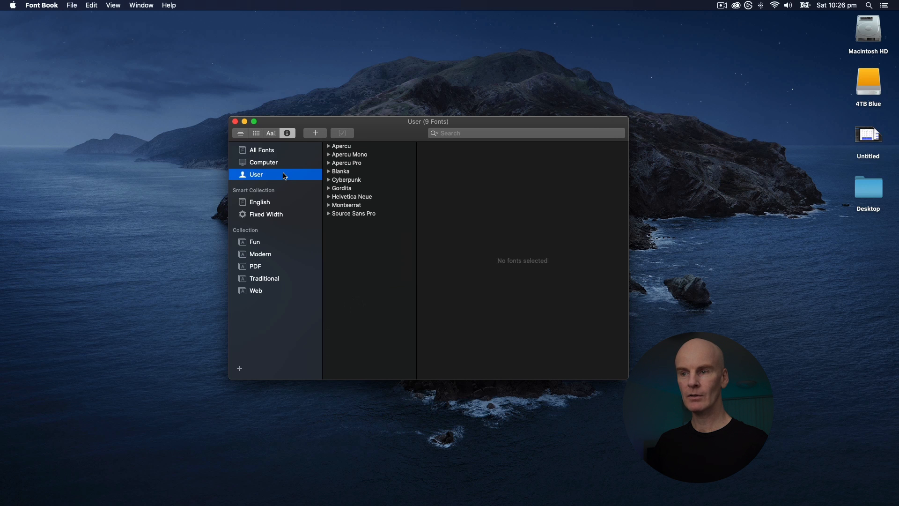
- Disable Apercu, Montserrat and Source Sans Pro in the User collection
click(350, 155)
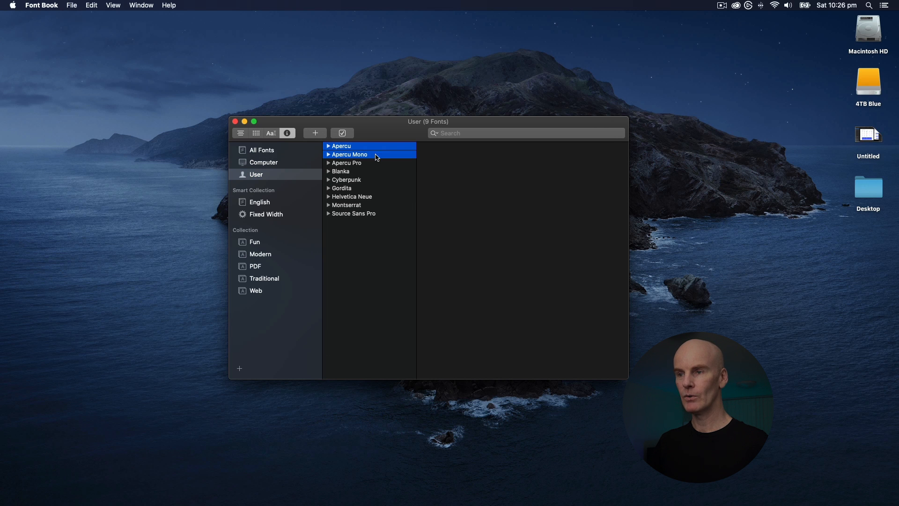
click(354, 214)
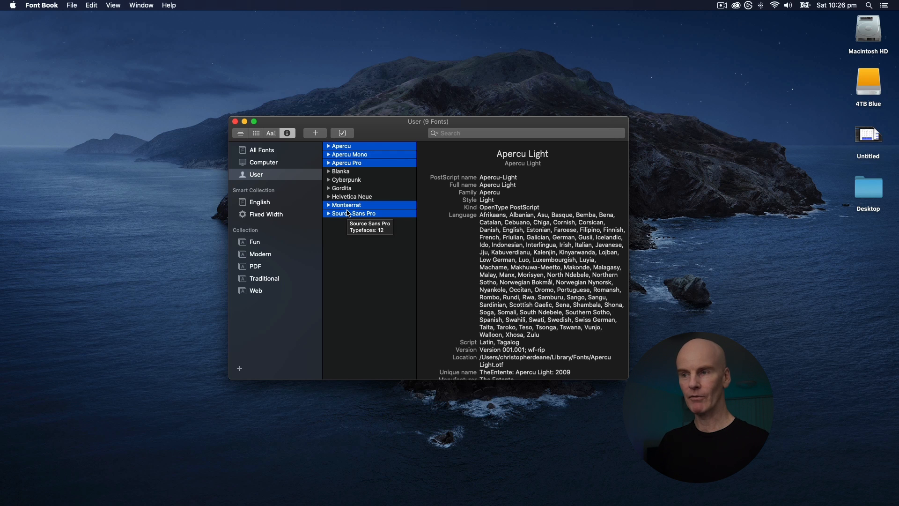
mouse_move(415, 135)
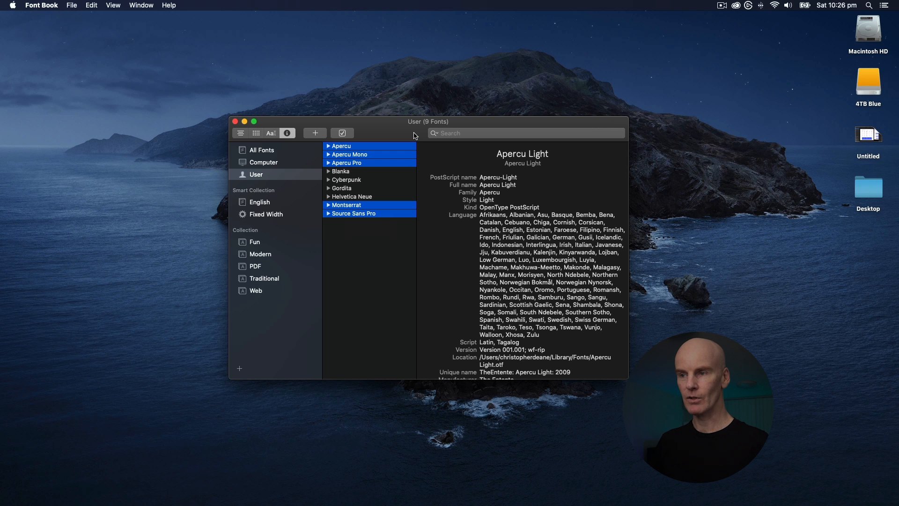
right_click(354, 212)
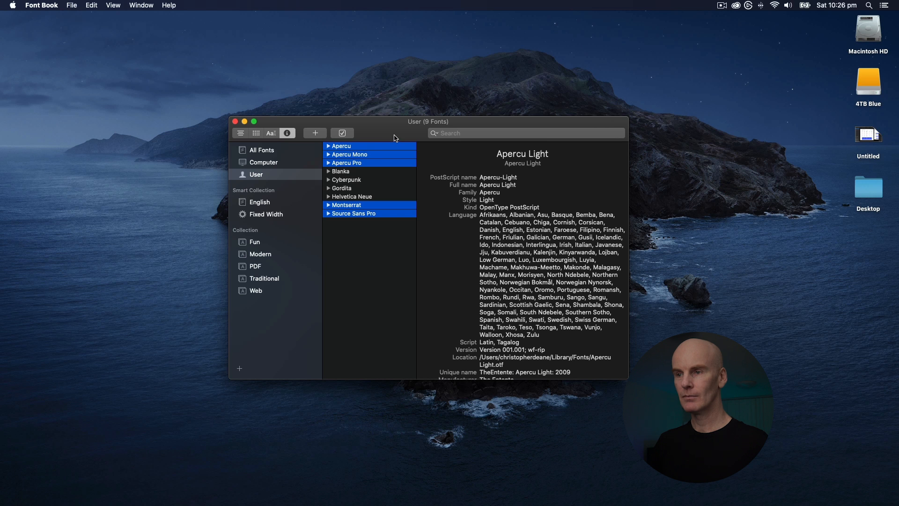
click(341, 132)
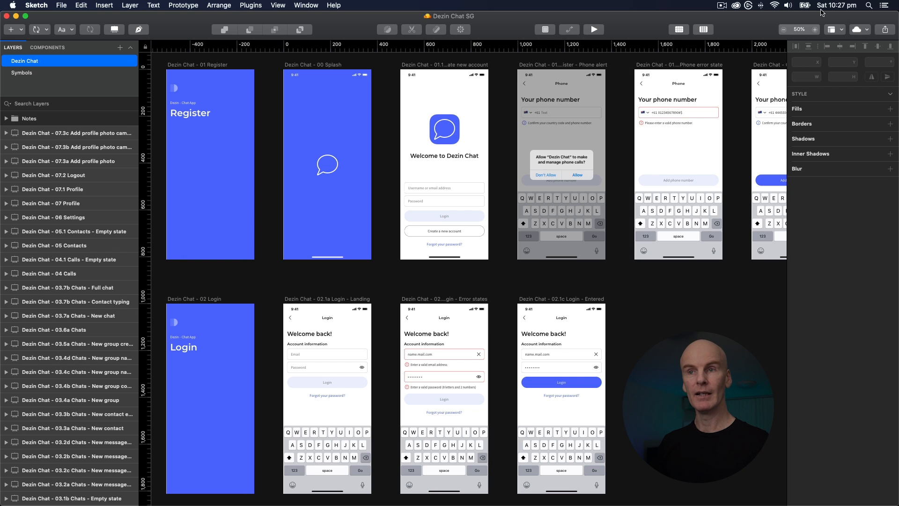
- Reopen Dezin Chat SG's Document Fonts to confirm all fonts remain embedded
click(153, 6)
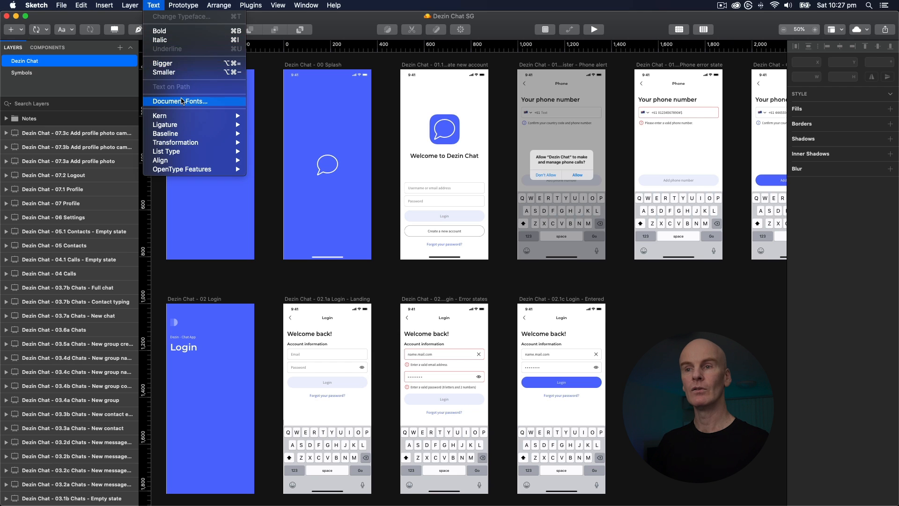
click(178, 101)
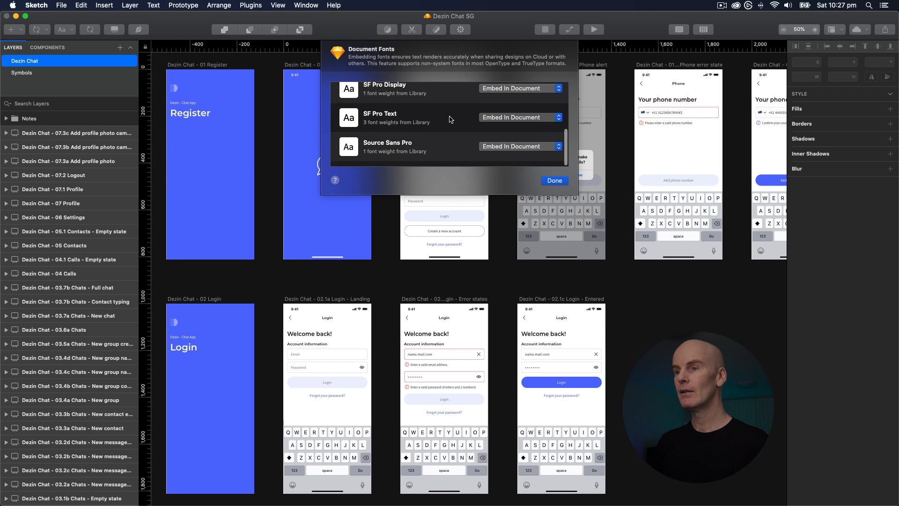
click(553, 180)
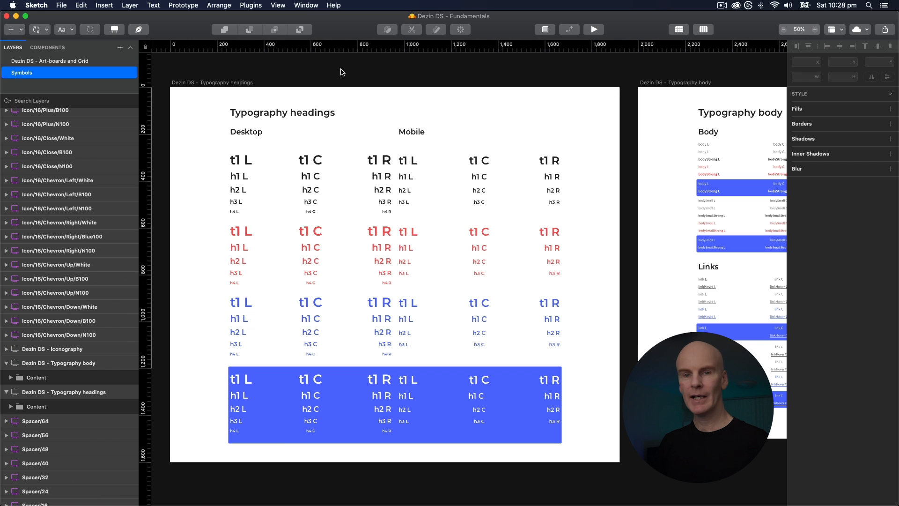
mouse_move(302, 75)
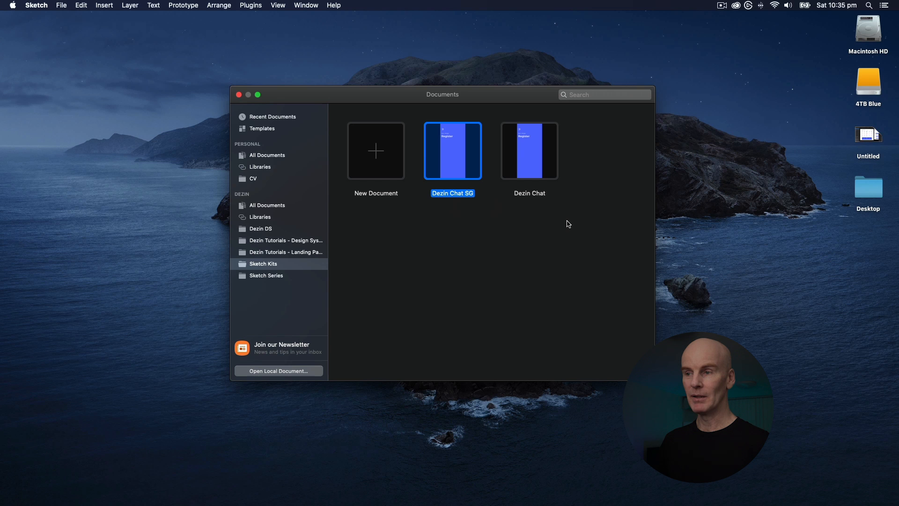
mouse_move(526, 235)
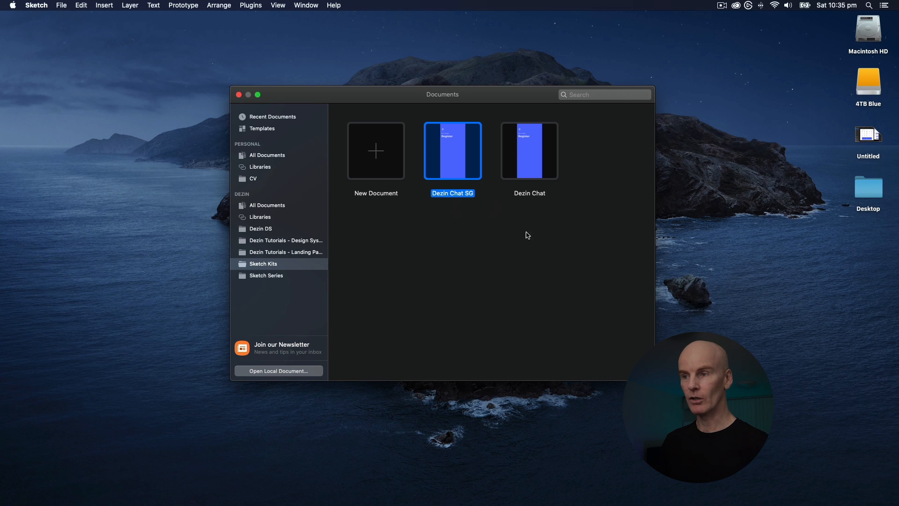
- Rename the cloud document Dezin Chat SG to Dezin Chat Soft Grid
double_click(453, 193)
text(oft )
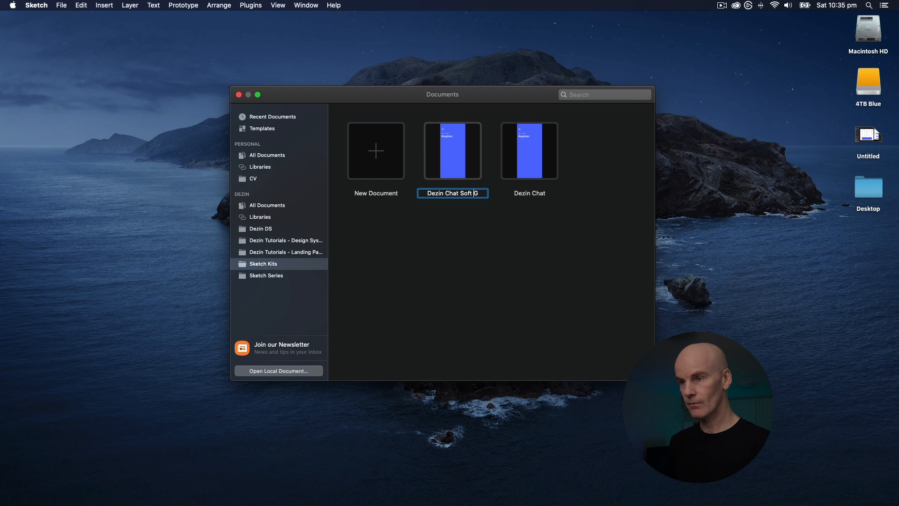
text(rid)
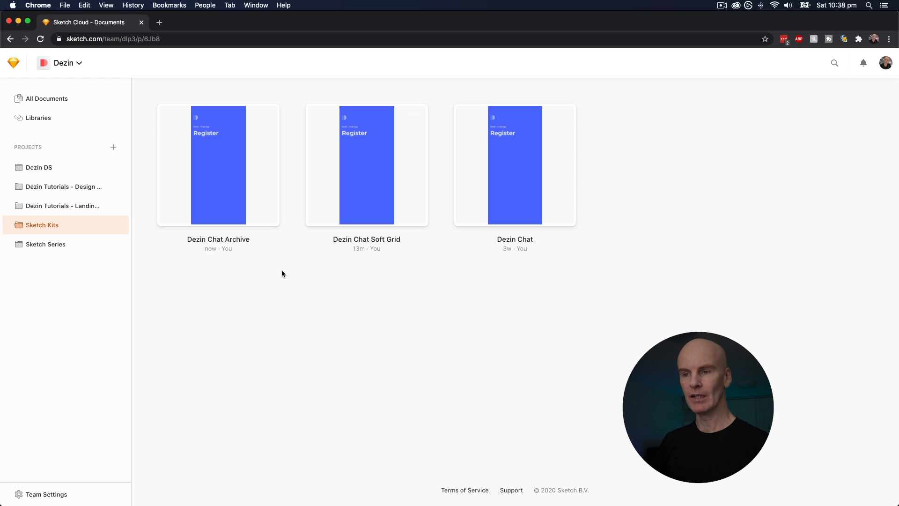
- Open Dezin Chat Archive's 01.1 Login artboard in Sketch Cloud's Inspector
double_click(219, 166)
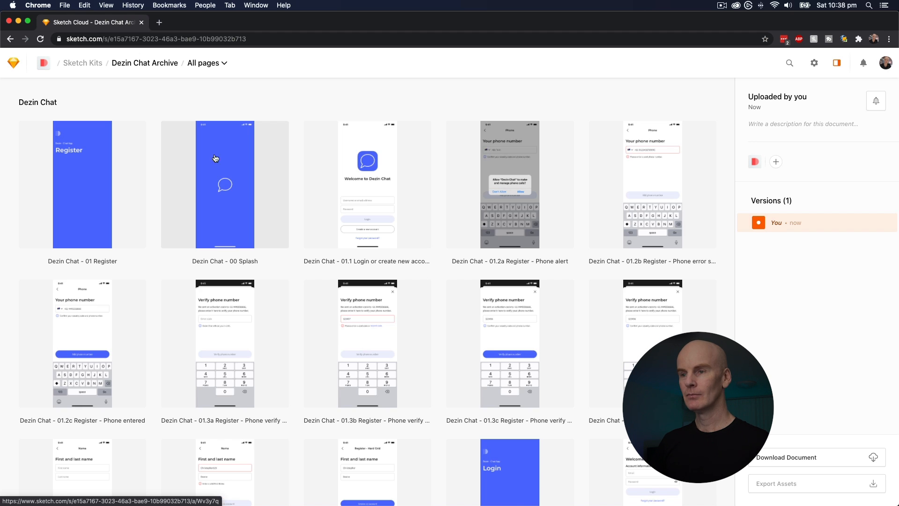
double_click(367, 184)
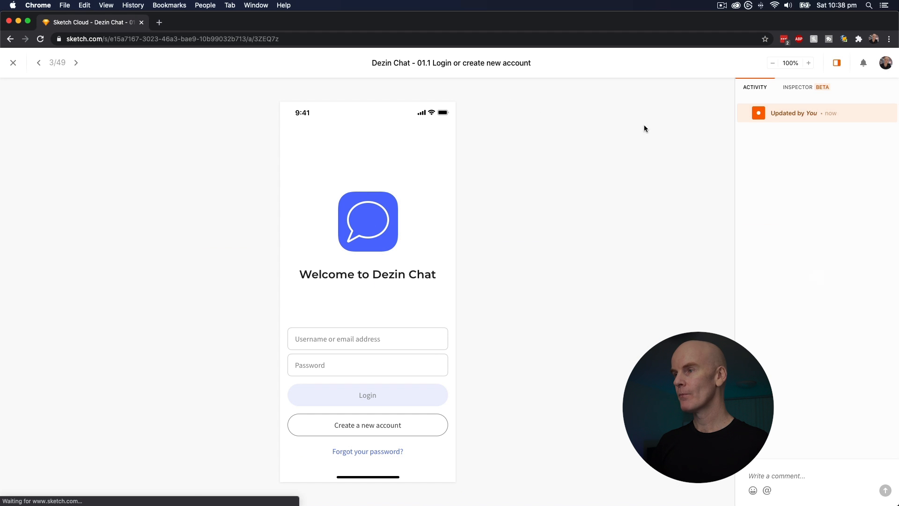
click(798, 86)
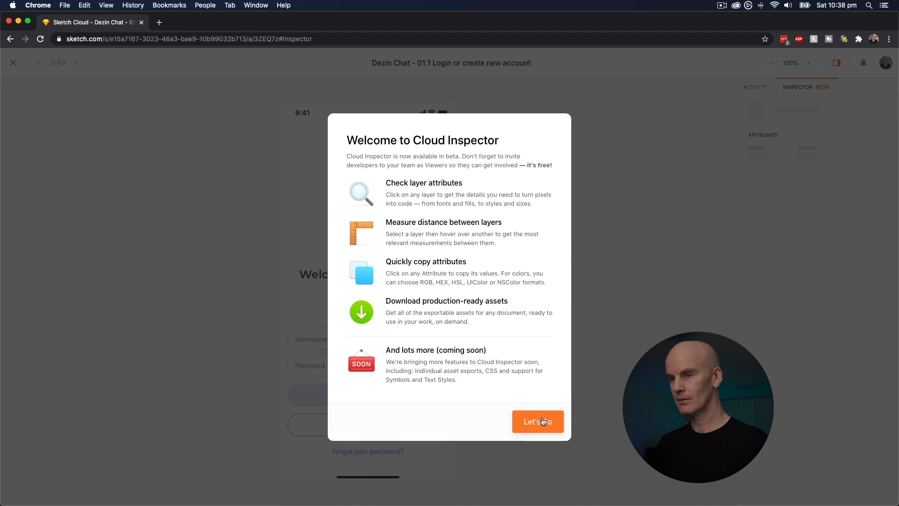
click(538, 421)
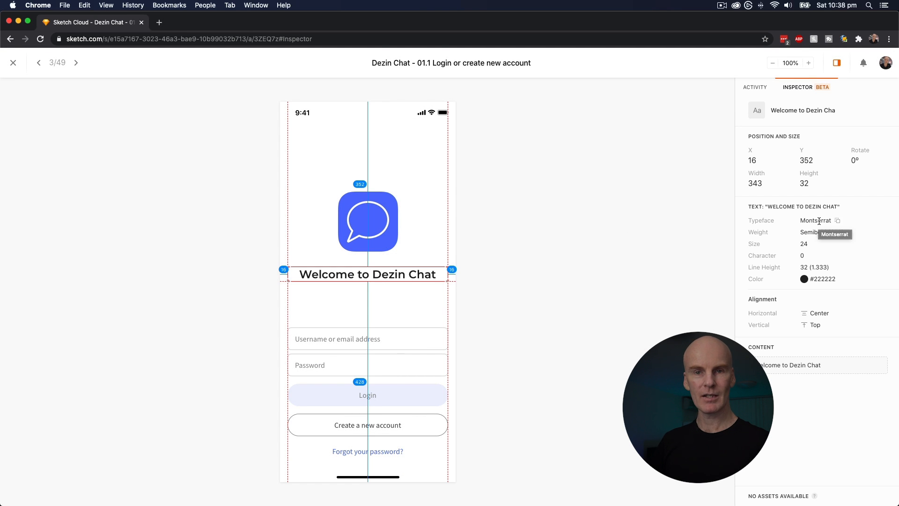
mouse_move(580, 195)
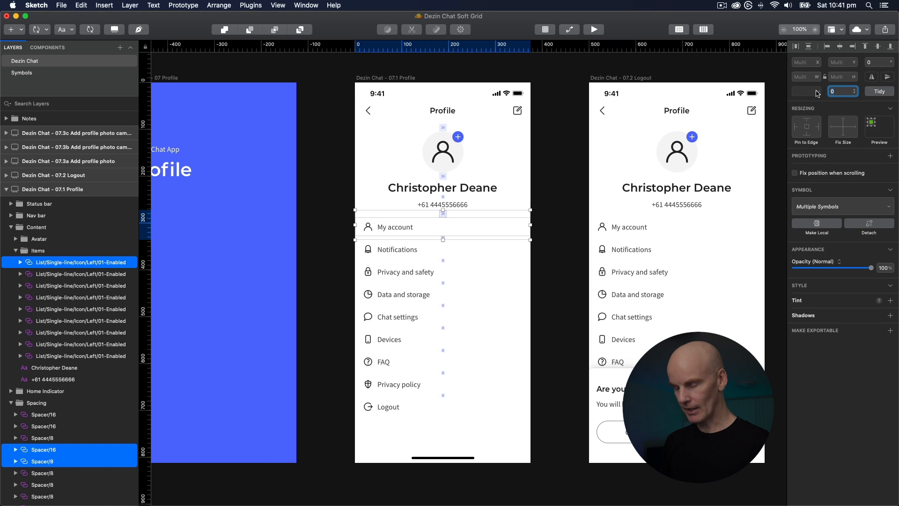
- Set the spacing value to 4 for the selected 07.1 Profile rows and tidy them
text(4)
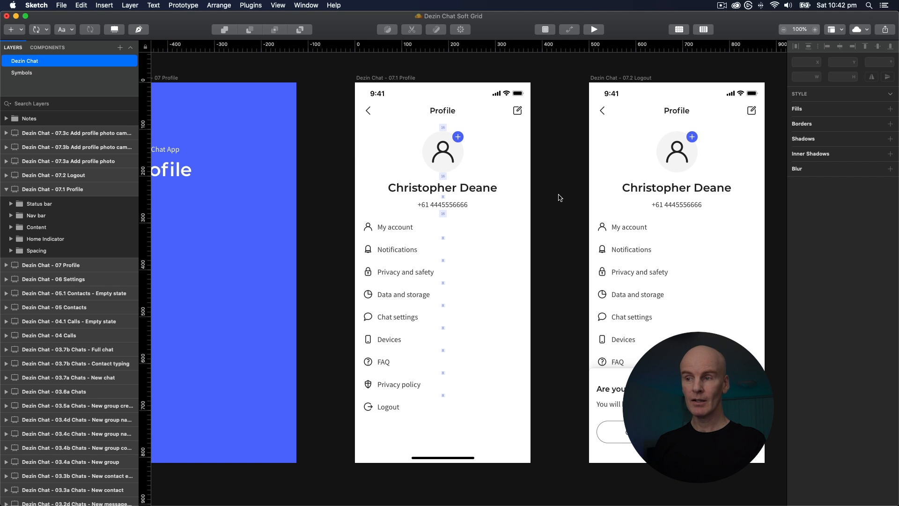
mouse_move(548, 187)
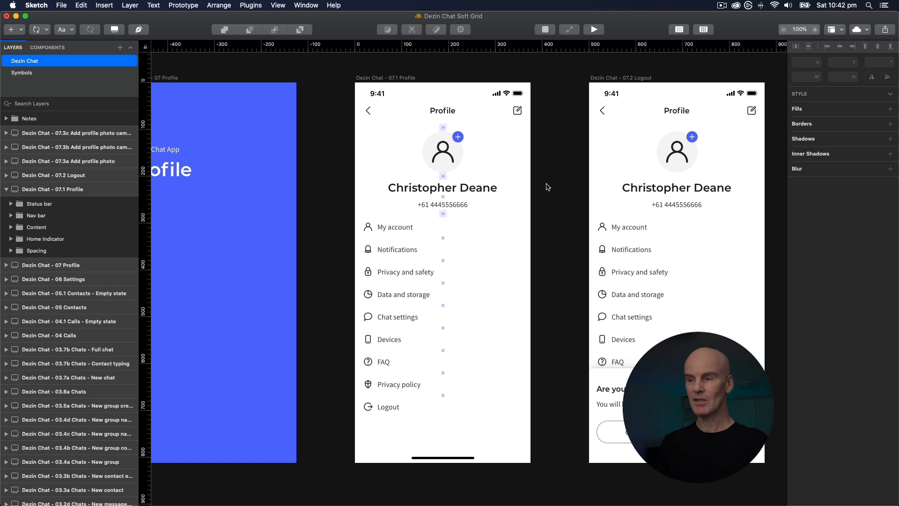